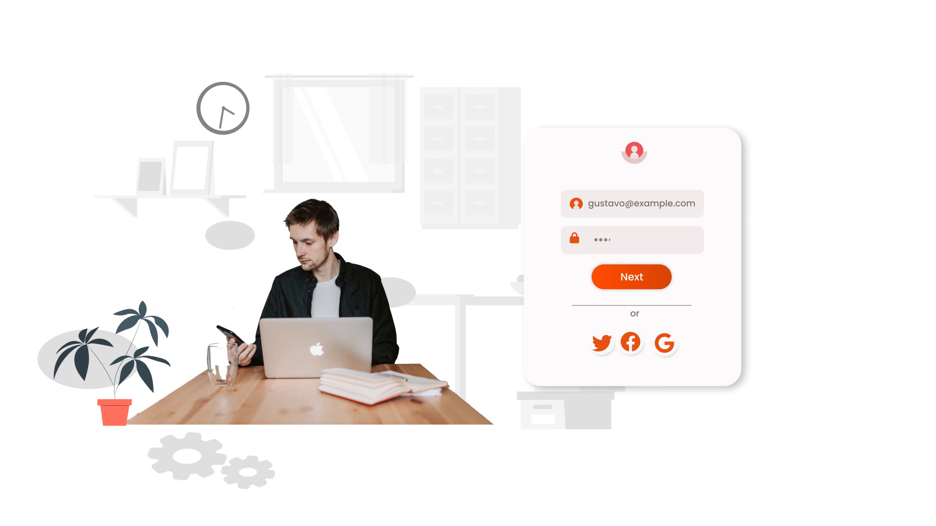
Advance the animation until the Enter OTP card and phone code 088123 appear
click(630, 276)
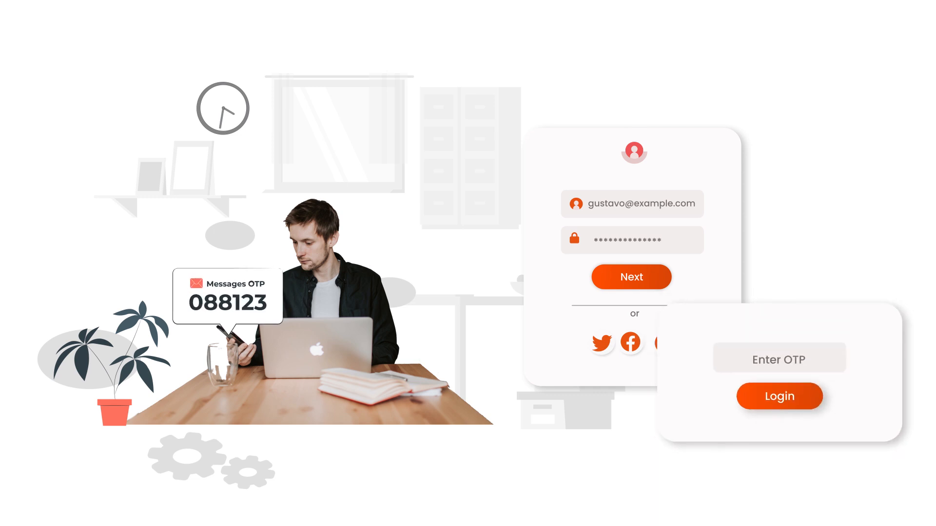